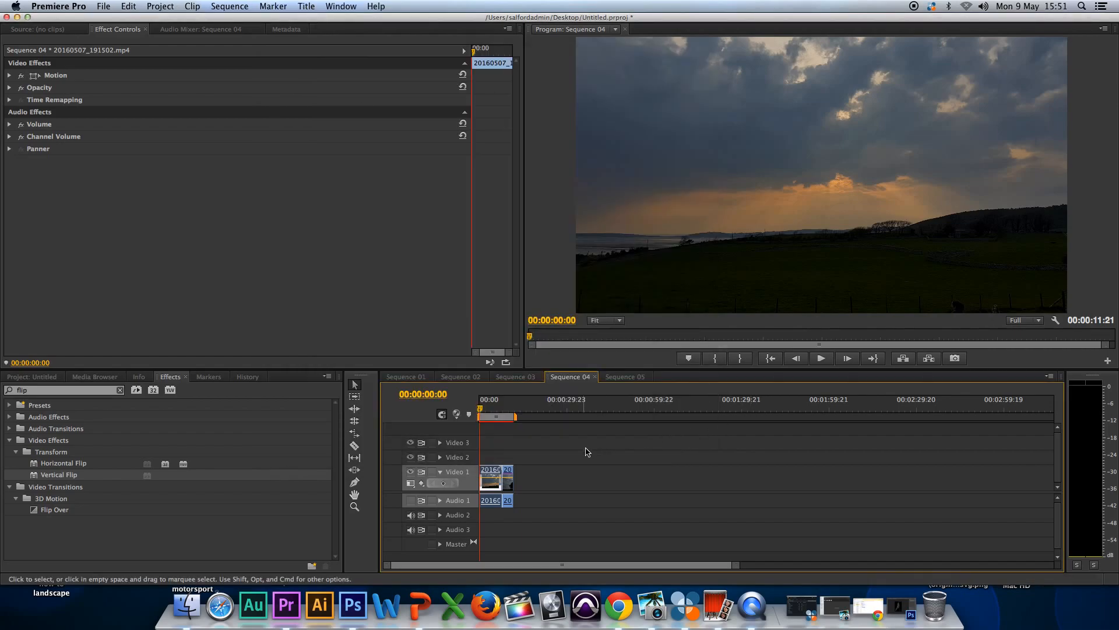
Preview Sequence 04, return to the first clip, and search effects for 'cu'.
left_click(821, 358)
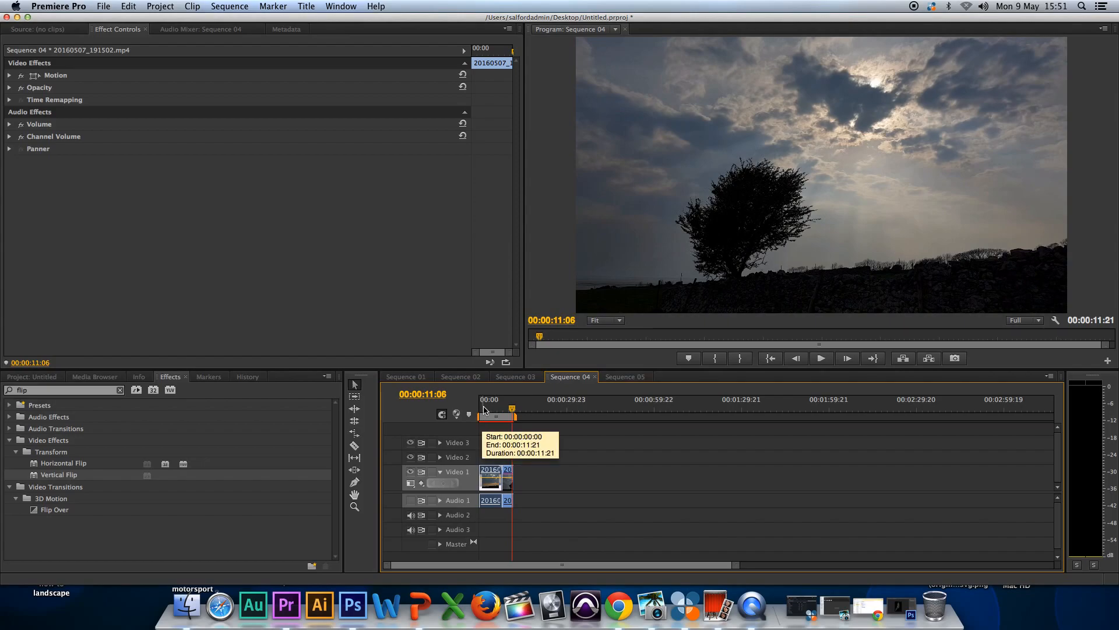
left_click(483, 416)
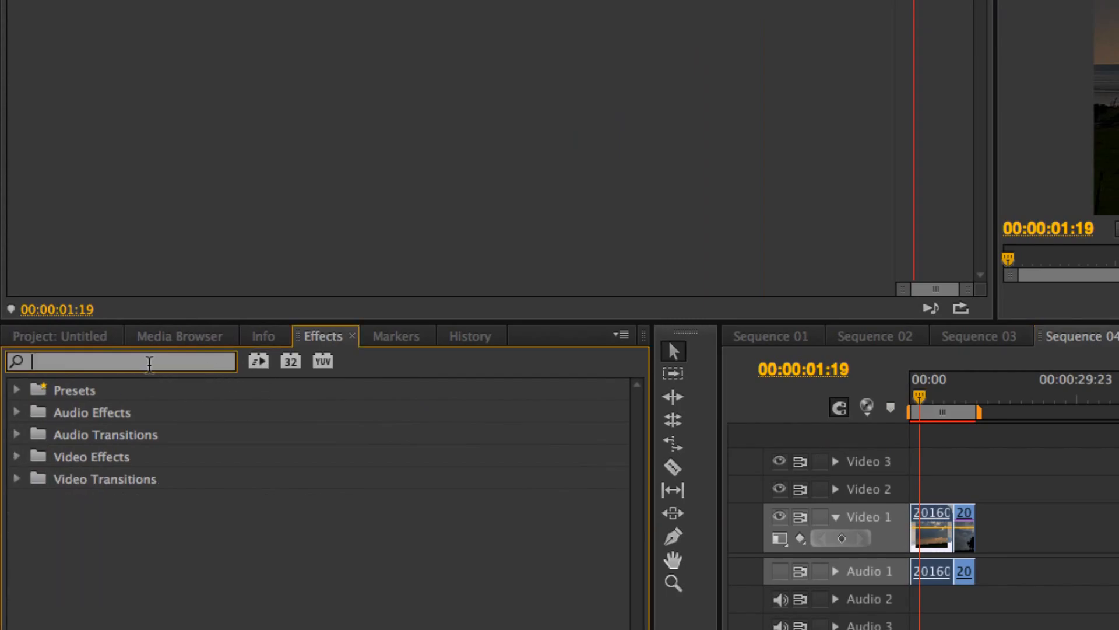
type("curves")
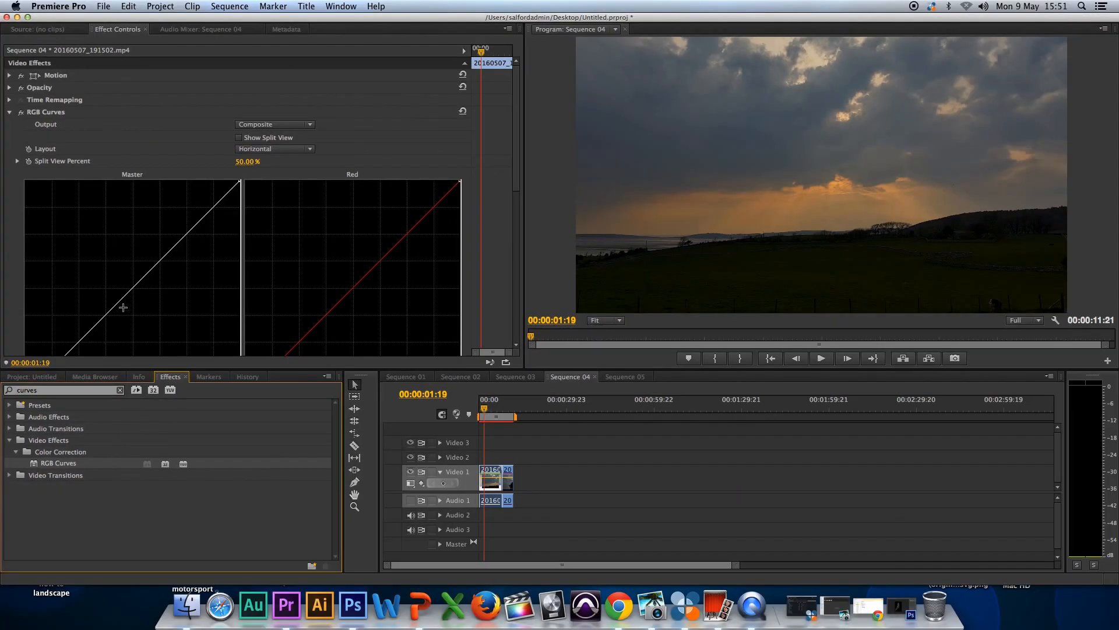
scroll("down", 3)
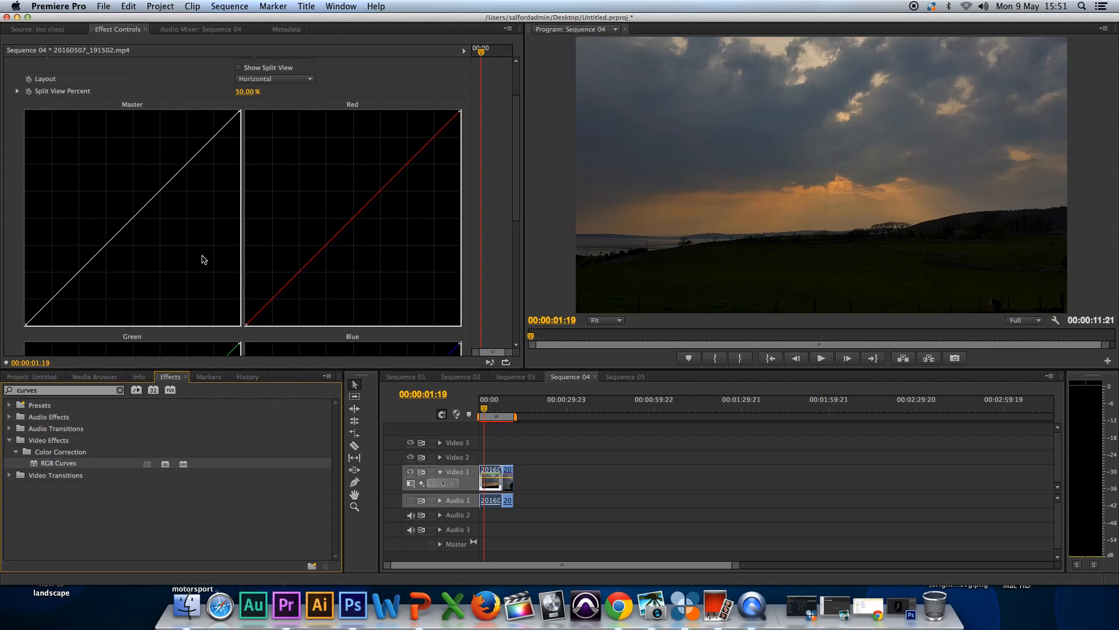
scroll("down", 3)
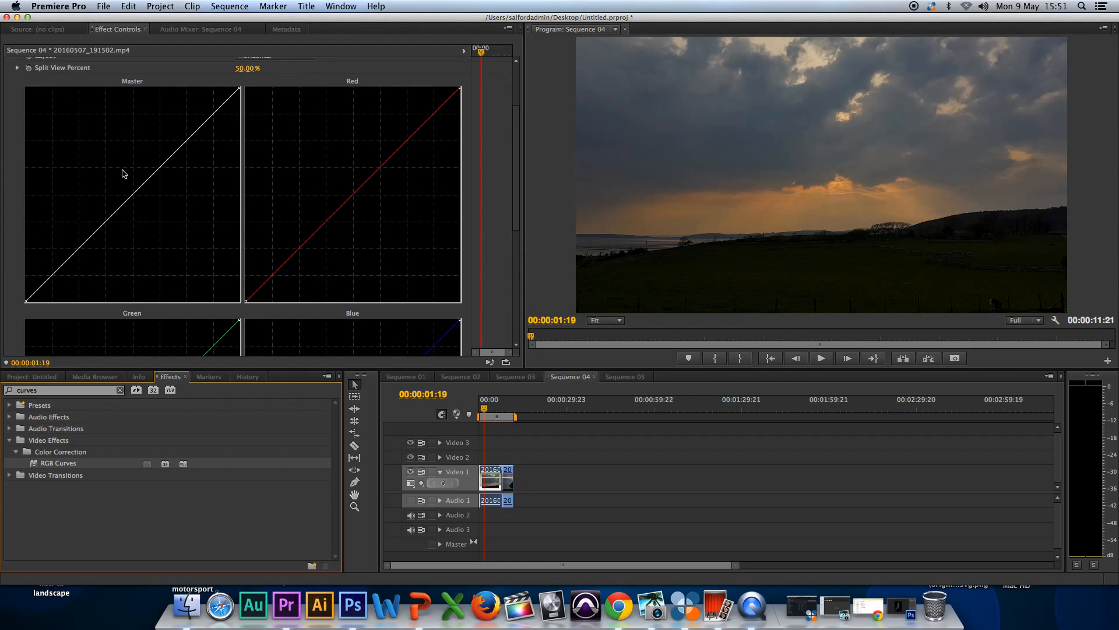
mouse_move(198, 184)
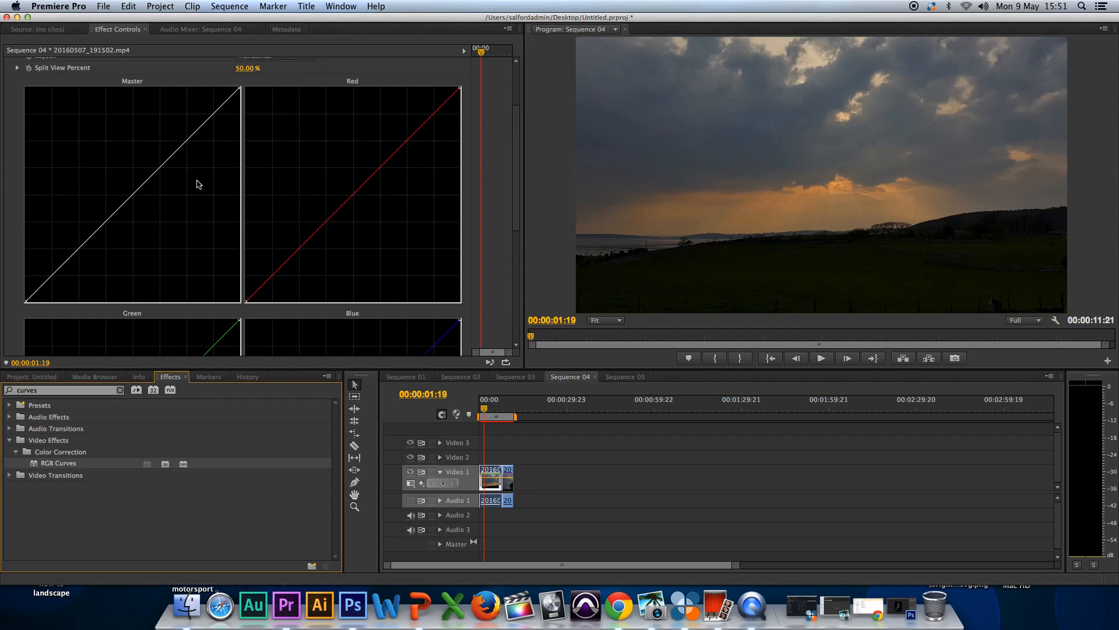
mouse_move(694, 277)
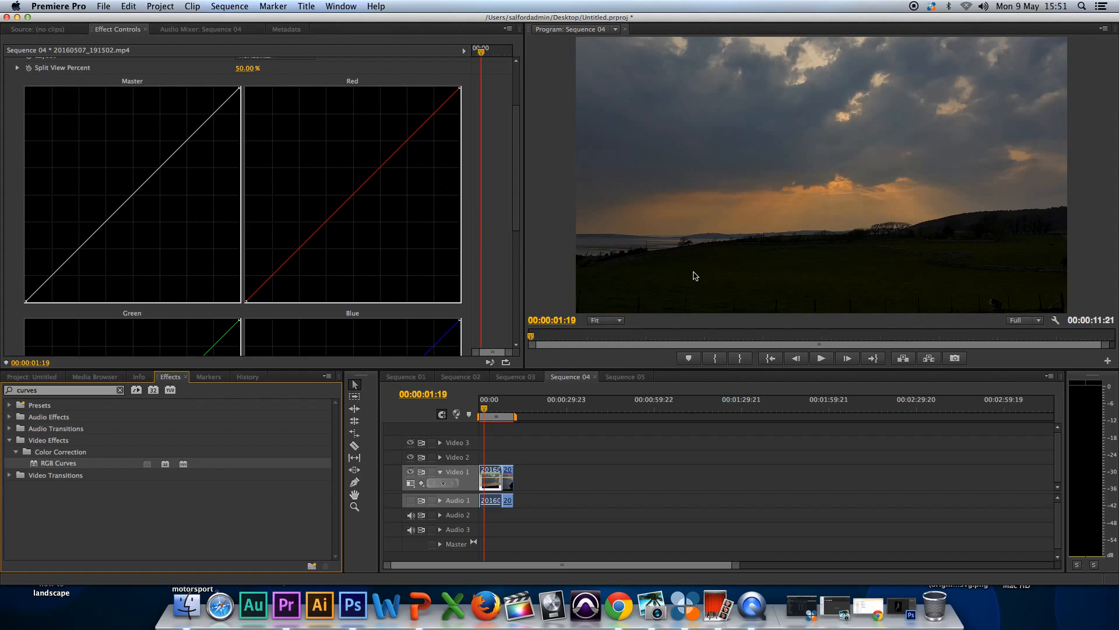
mouse_move(919, 254)
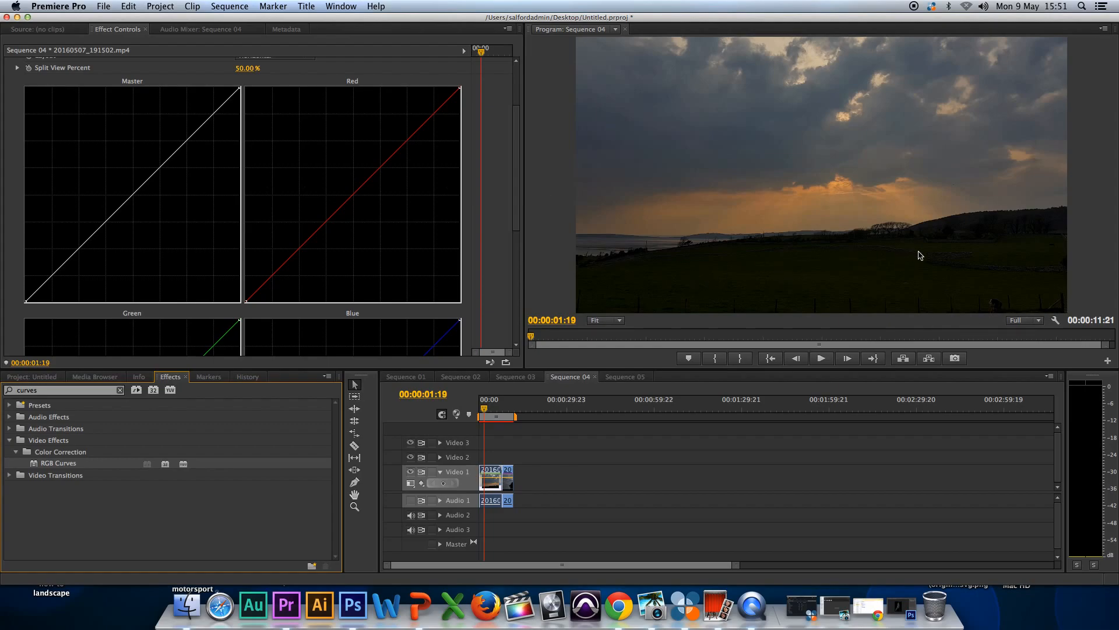
mouse_move(105, 207)
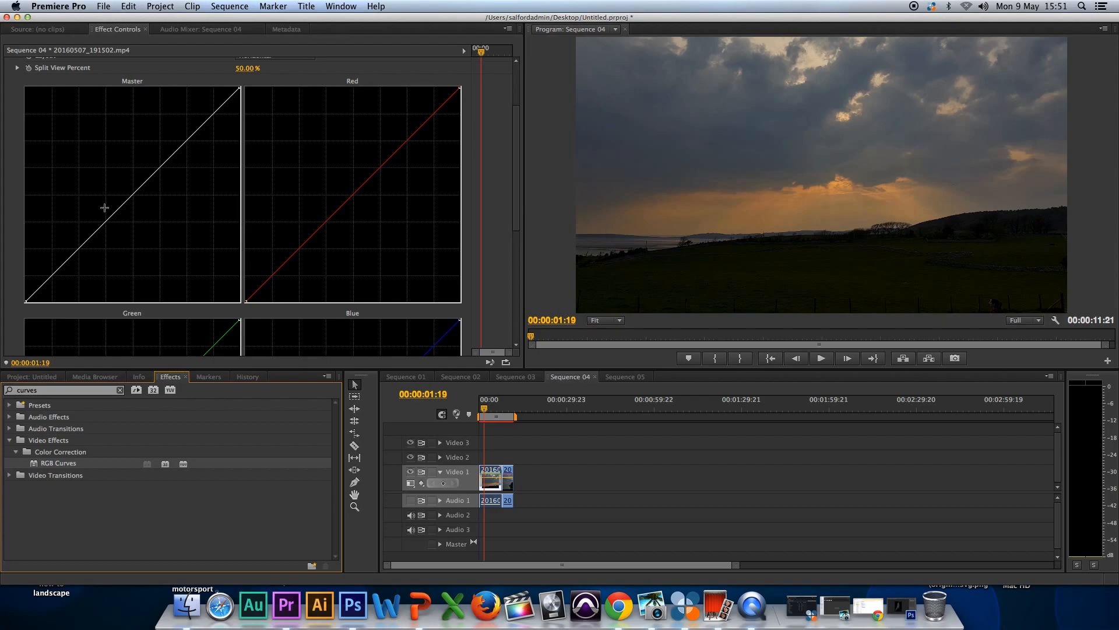
mouse_move(6, 267)
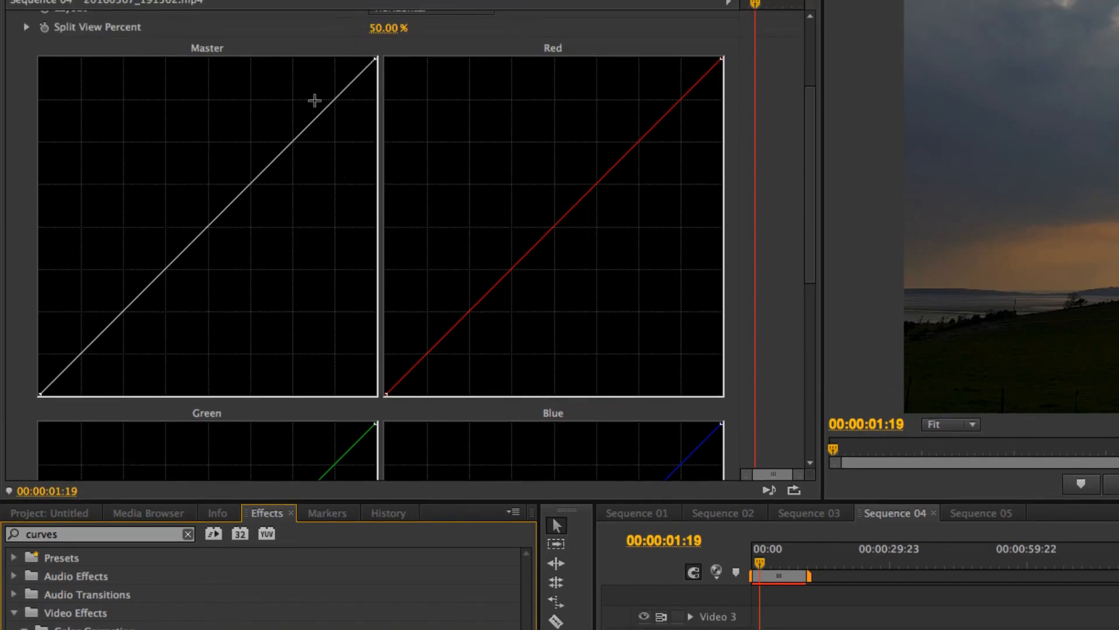
mouse_move(204, 264)
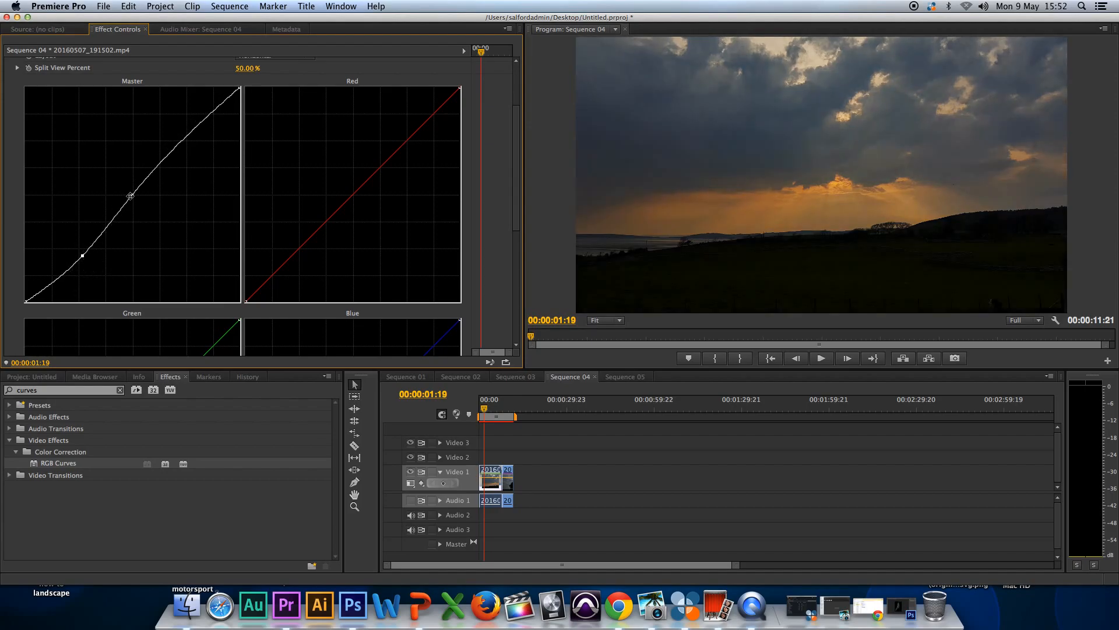
Pull master curve points down through shadows and lower midtones, then refine the upper midtones.
left_click_drag(131, 196, 148, 175)
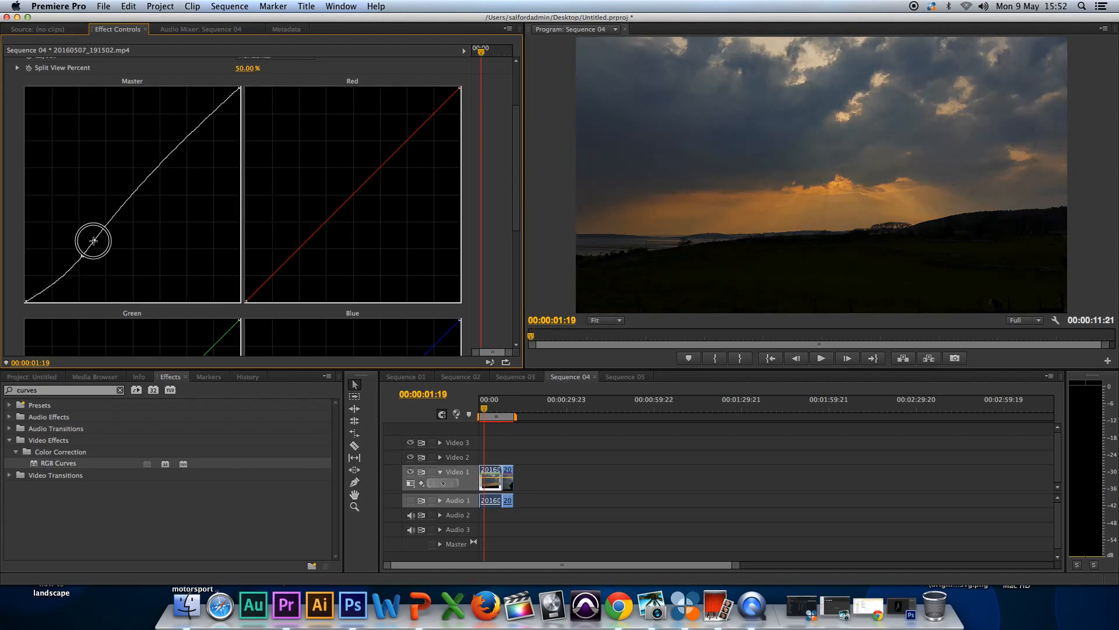
left_click_drag(92, 241, 82, 257)
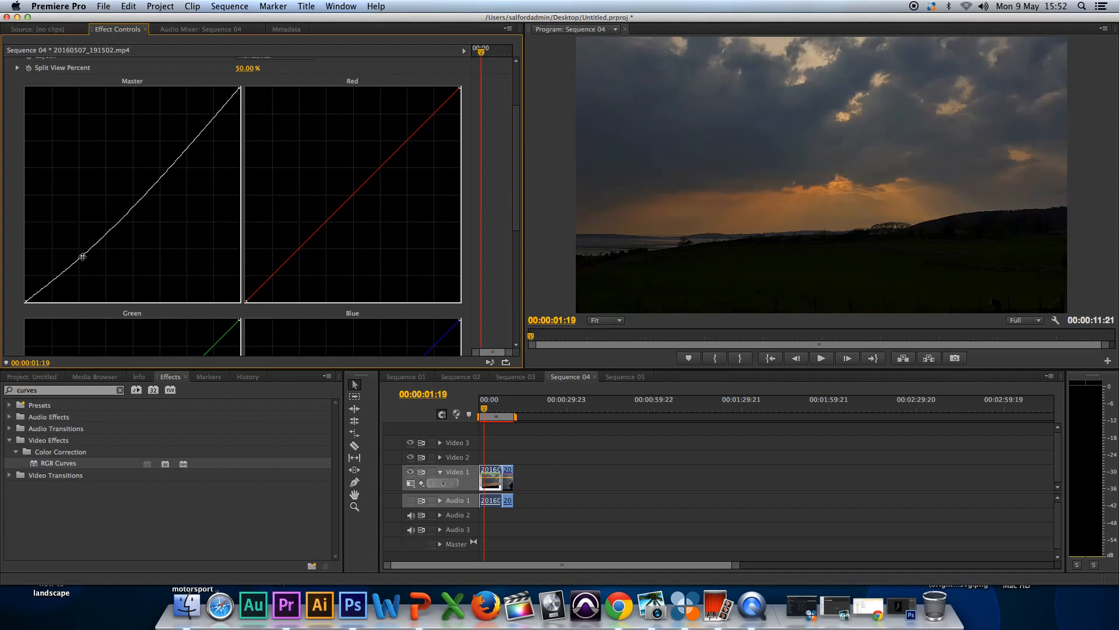
left_click_drag(82, 257, 93, 273)
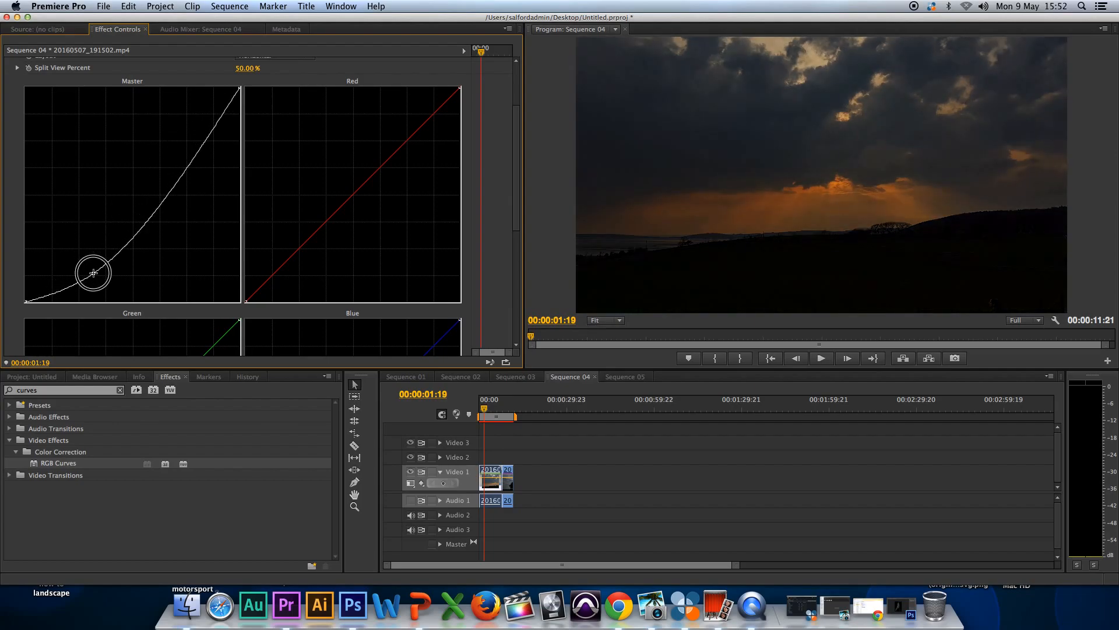
left_click_drag(107, 257, 95, 275)
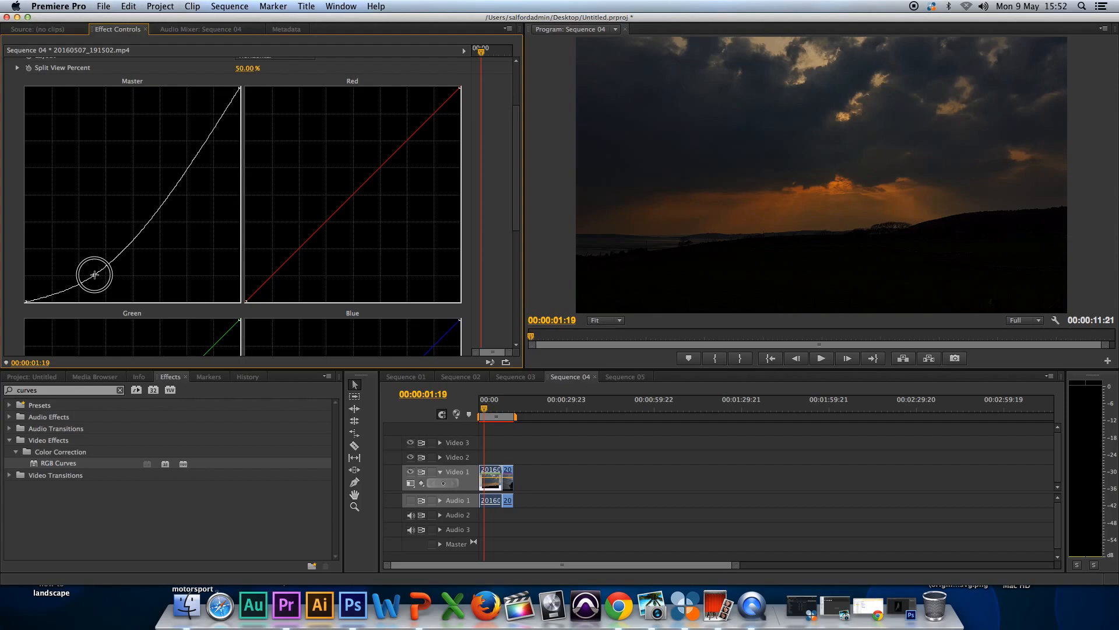
left_click_drag(93, 274, 179, 170)
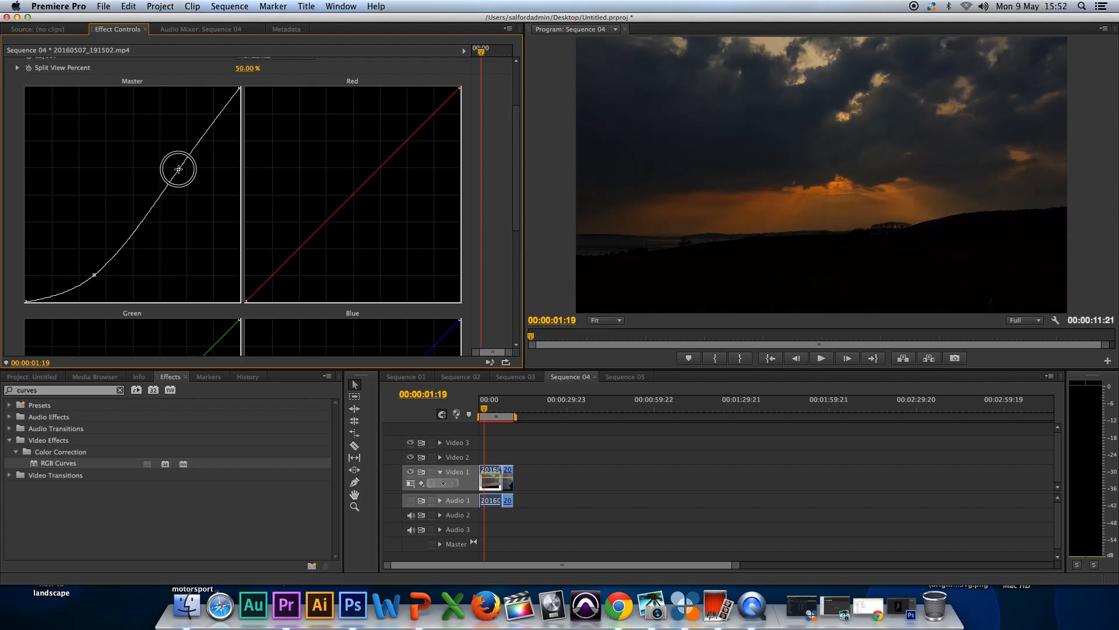
left_click_drag(179, 169, 191, 174)
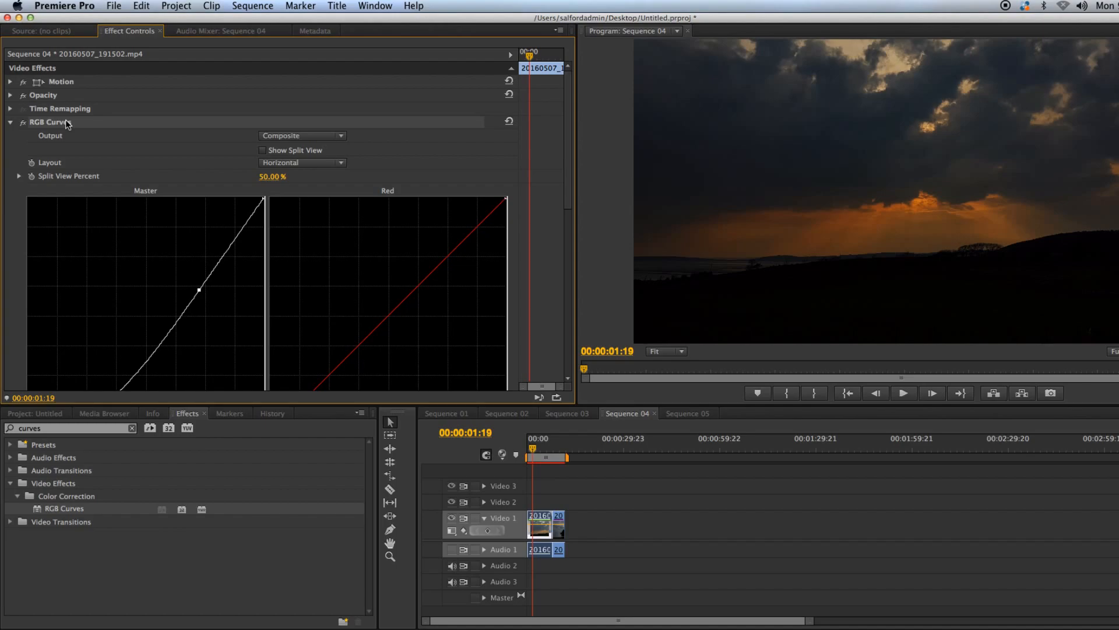
mouse_move(527, 553)
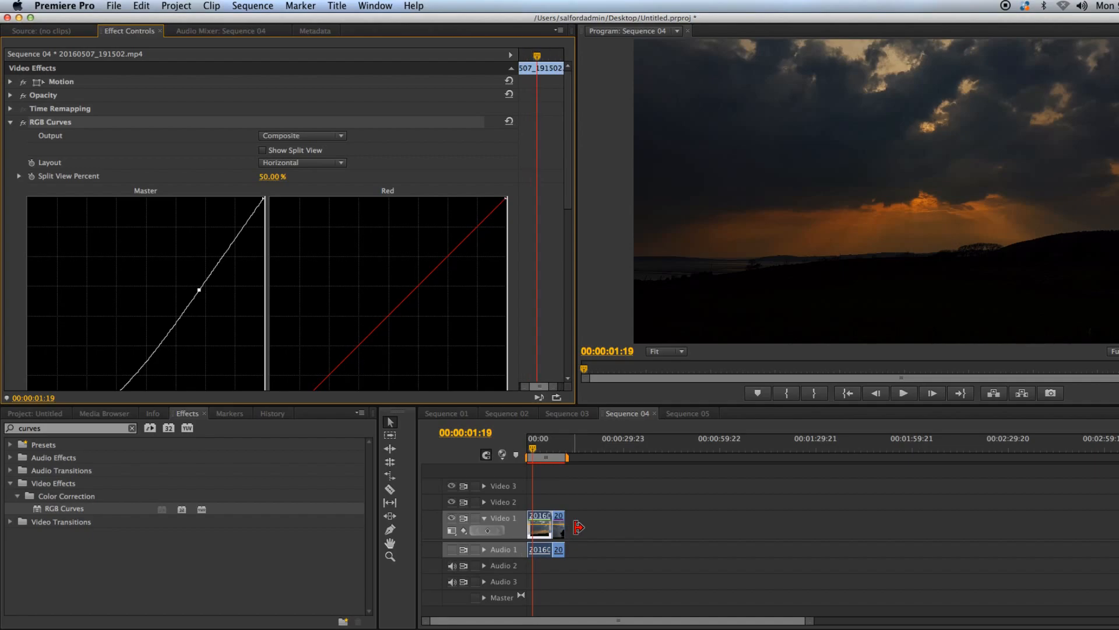
Clear the clip selection in the Sequence 04 timeline.
left_click(582, 505)
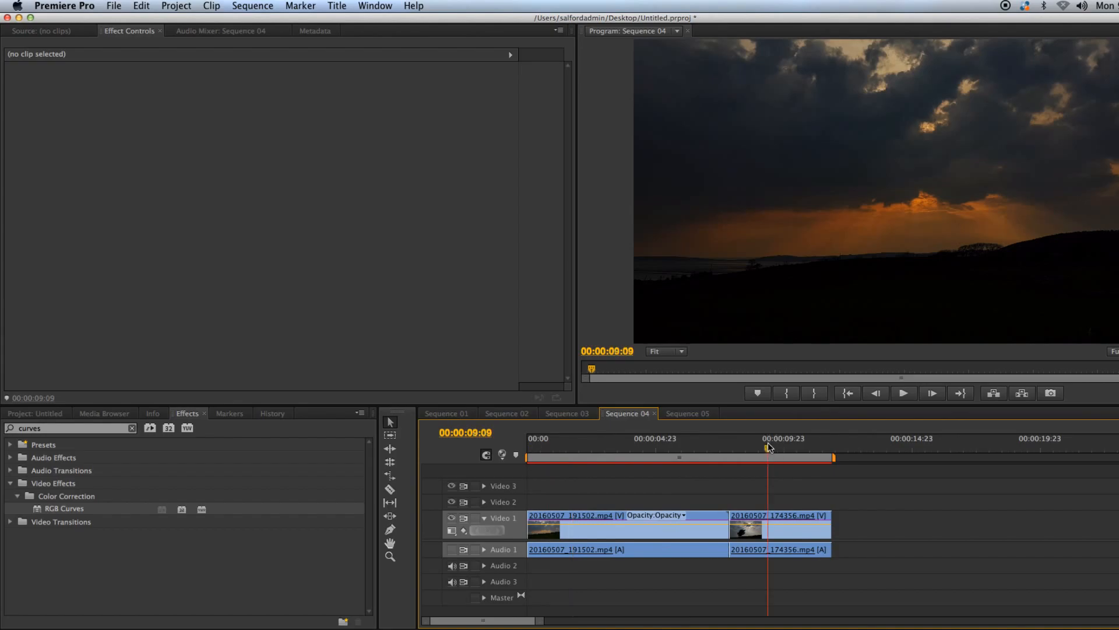
Select the tree clip 20160507_174356.mp4 and drag its master curve shadow points downward.
left_click(778, 524)
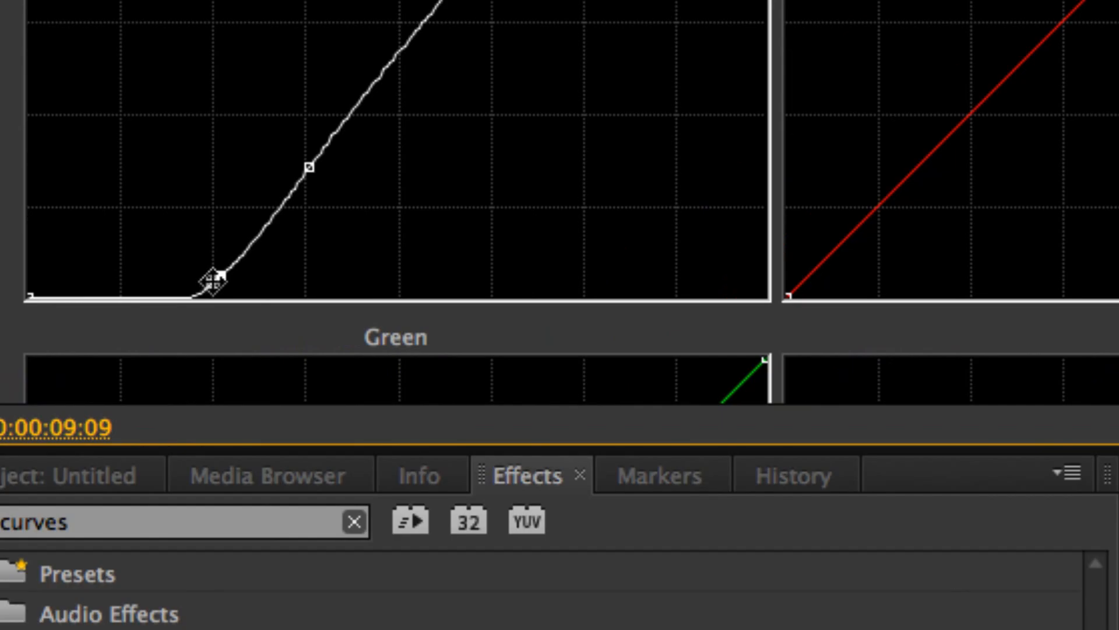
left_click_drag(211, 281, 206, 242)
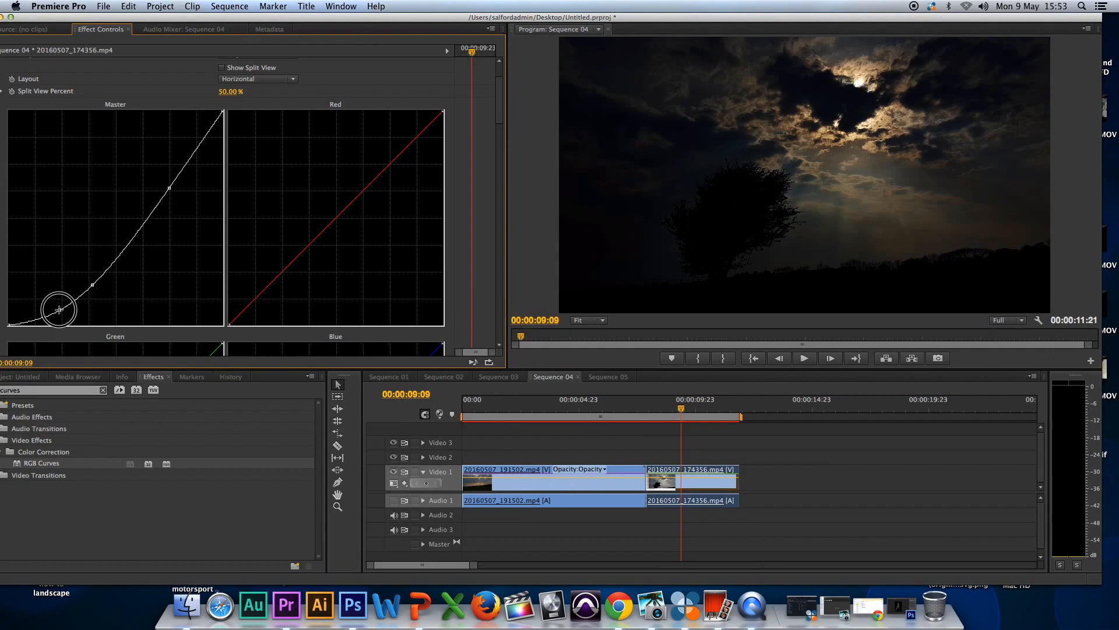
left_click_drag(57, 311, 92, 275)
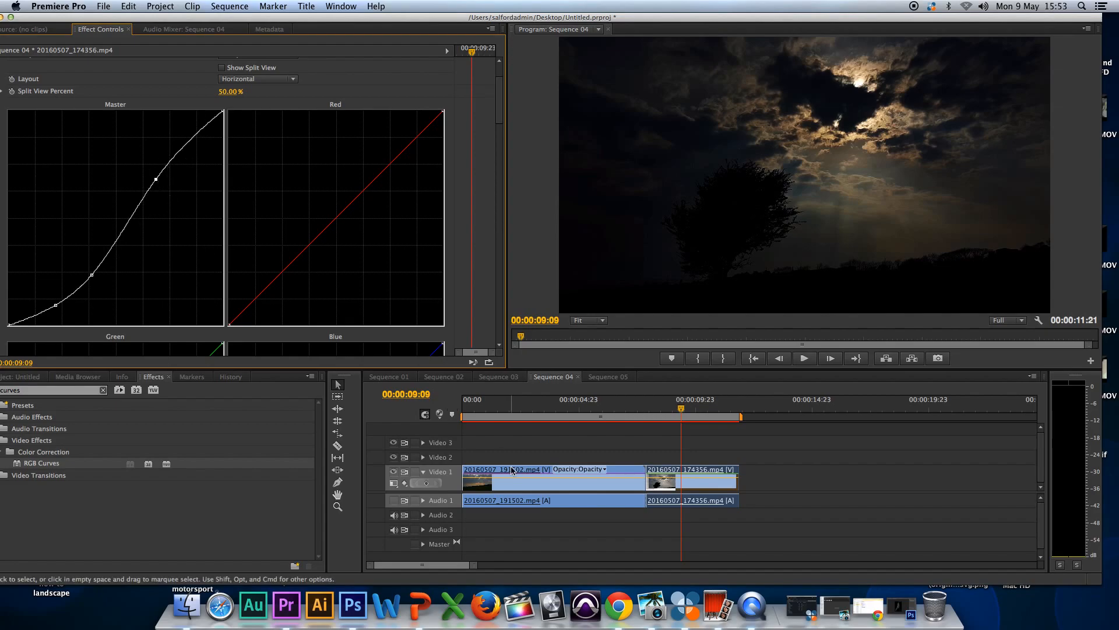
Compare frames of both darkened Sequence 04 clips, then switch to Sequence 02.
left_click(492, 415)
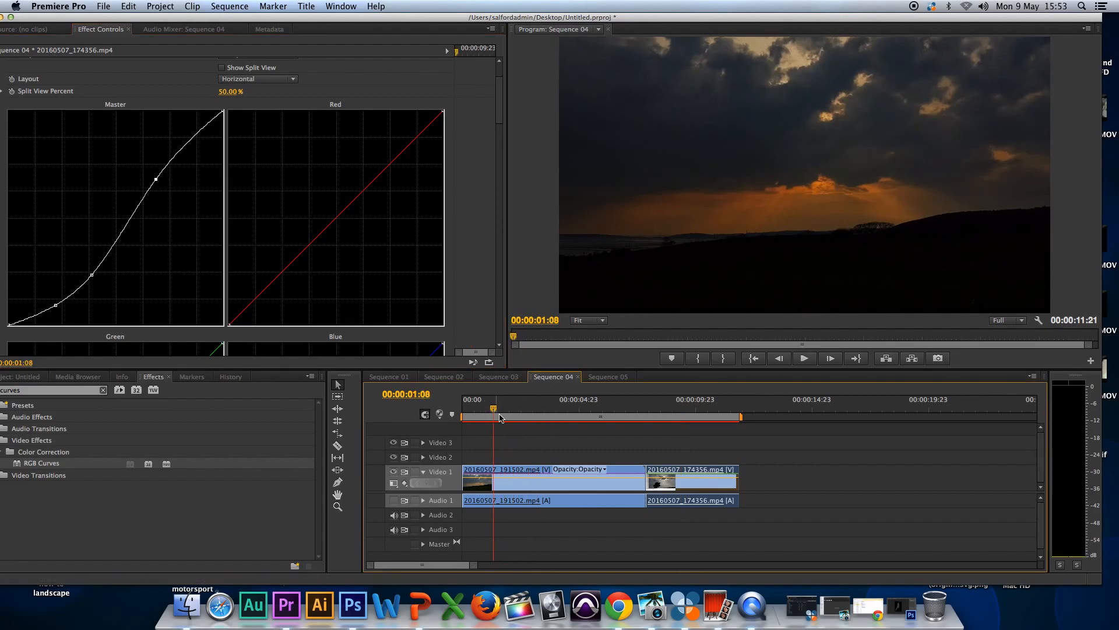
left_click(803, 357)
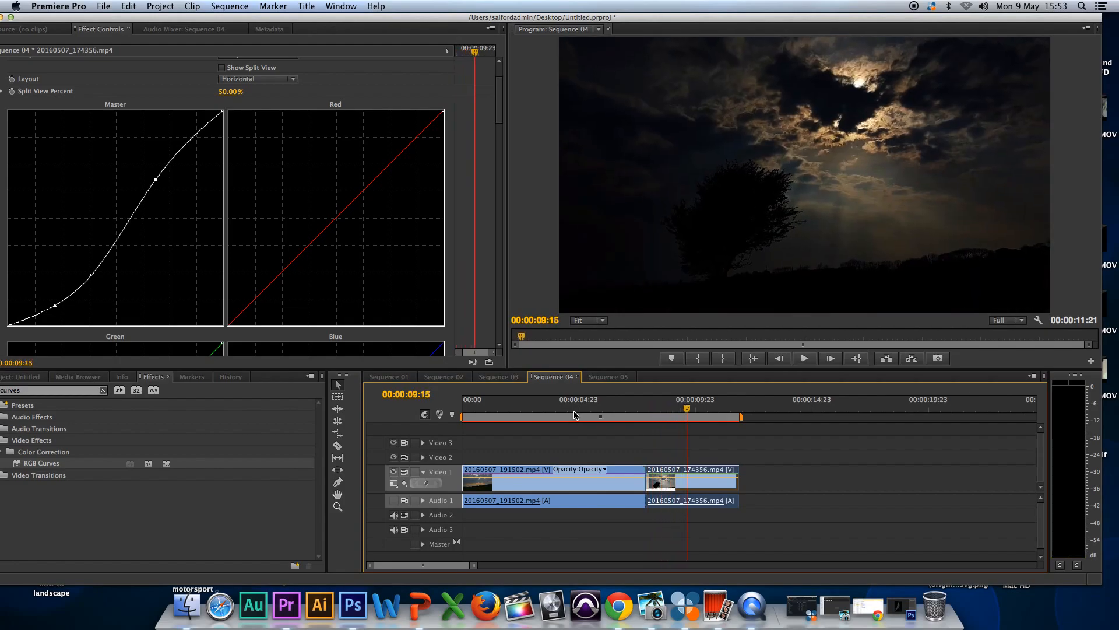
left_click(442, 376)
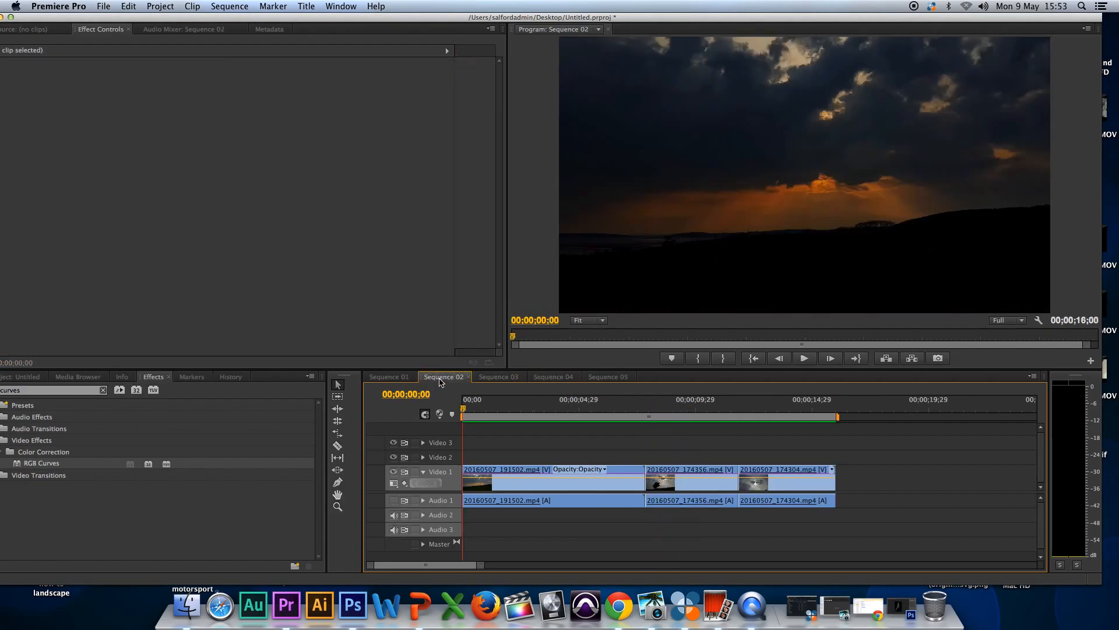
mouse_move(671, 407)
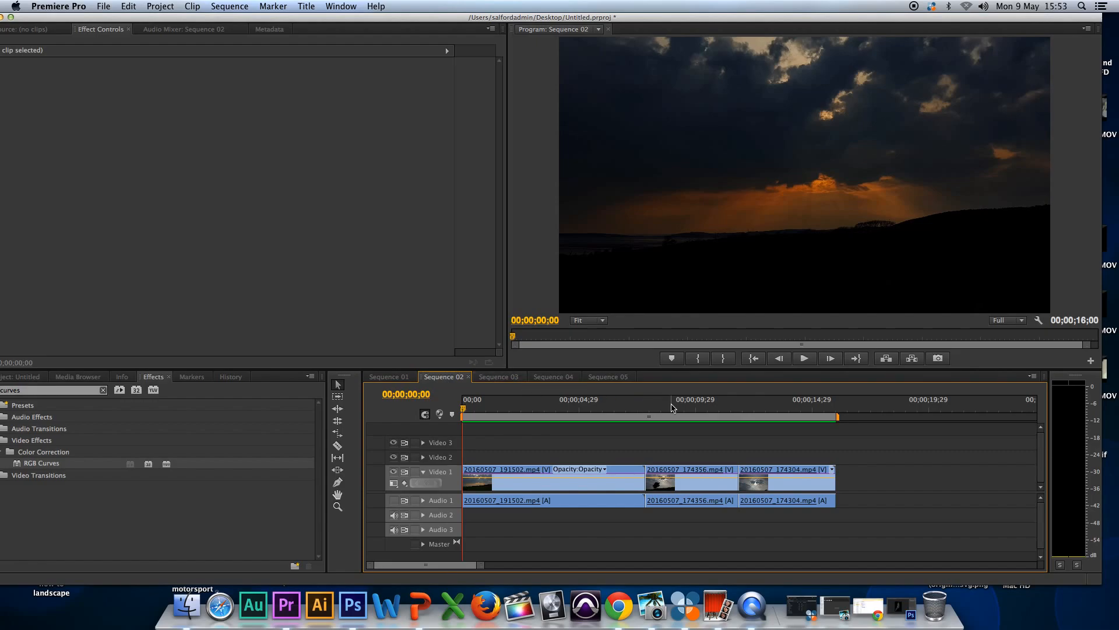
Jump to the tree clip in Sequence 02 and play it back.
left_click(664, 408)
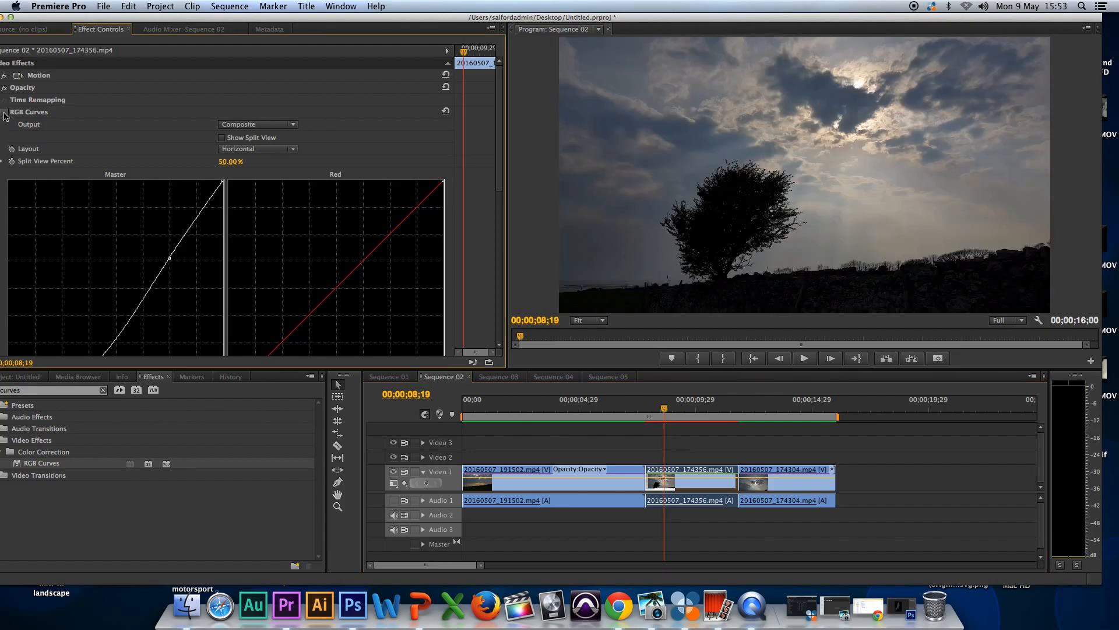
left_click(803, 357)
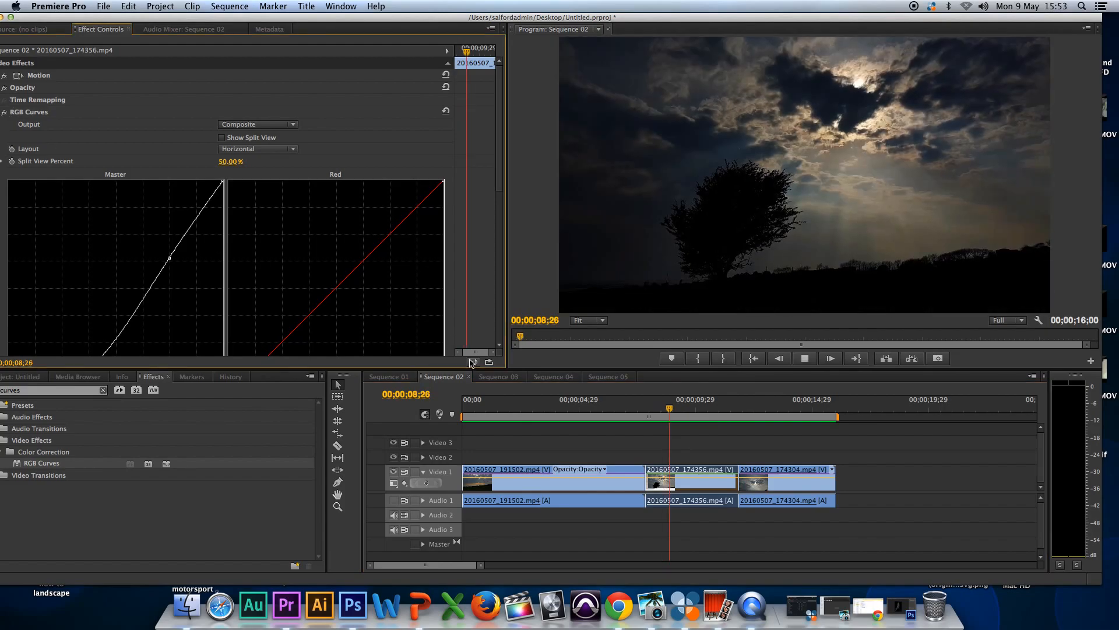